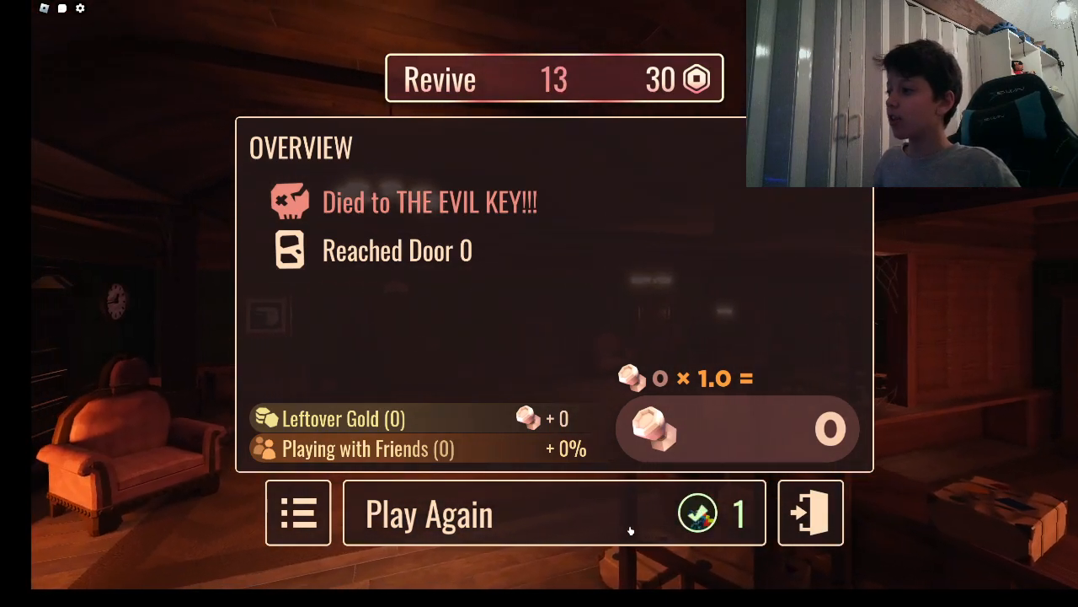
- Choose Play Again on the death summary to start a new run at the pre-run shop
click(428, 512)
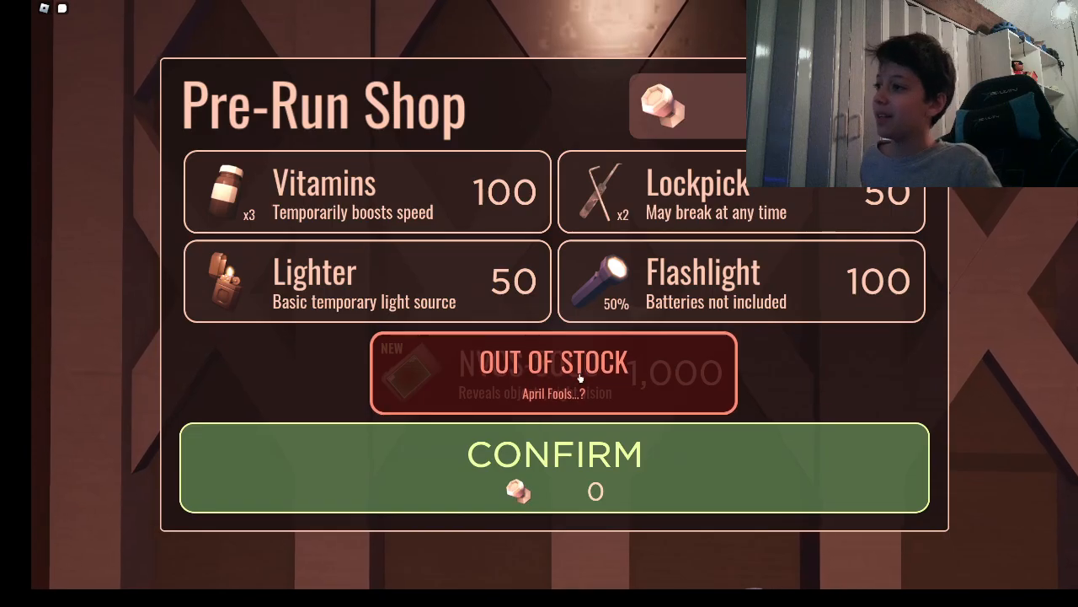
- Attempt to buy the out-of-stock NVCS-3000, then play until dying to The Evil Key at Door 0
click(554, 469)
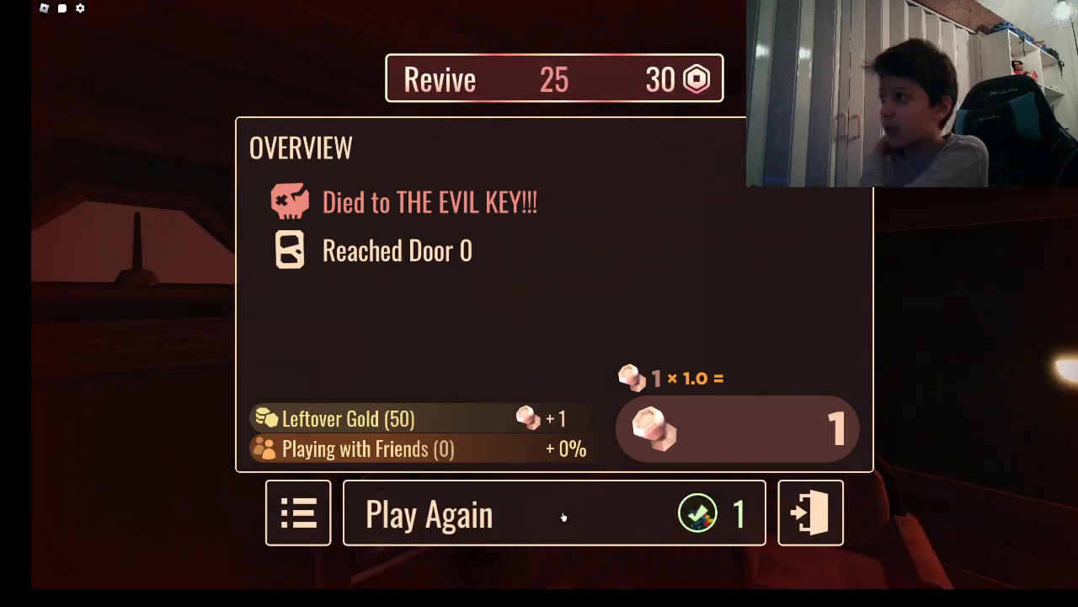
- Choose Play Again to start another run, reopening the pre-run shop with NVCS-3000 at 1,000 knobs
click(428, 514)
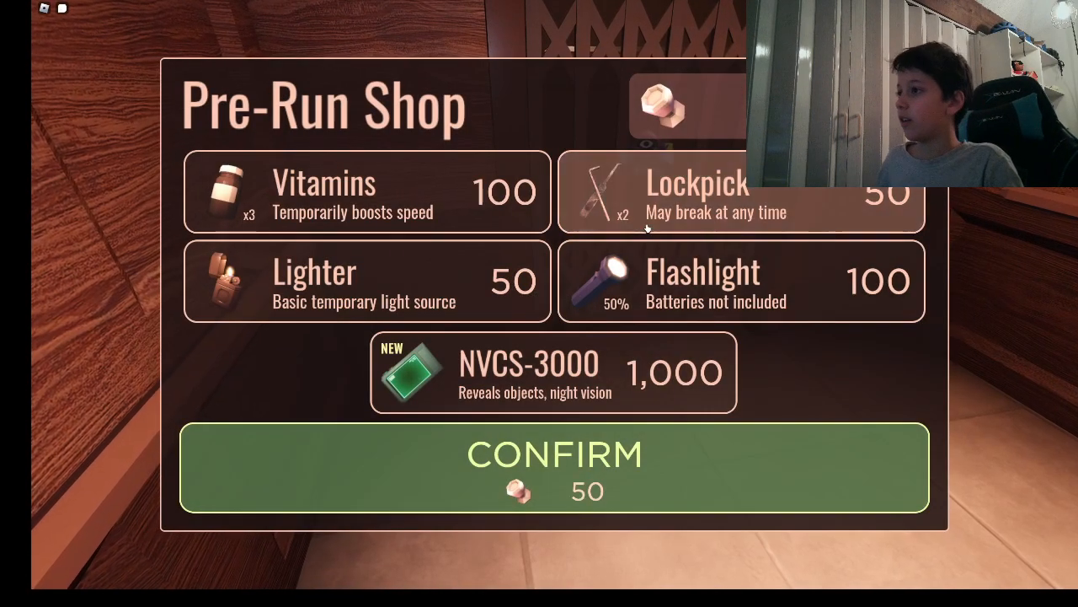
- Confirm the shop purchases and begin the run, walking through the hotel to a wardrobe
click(555, 467)
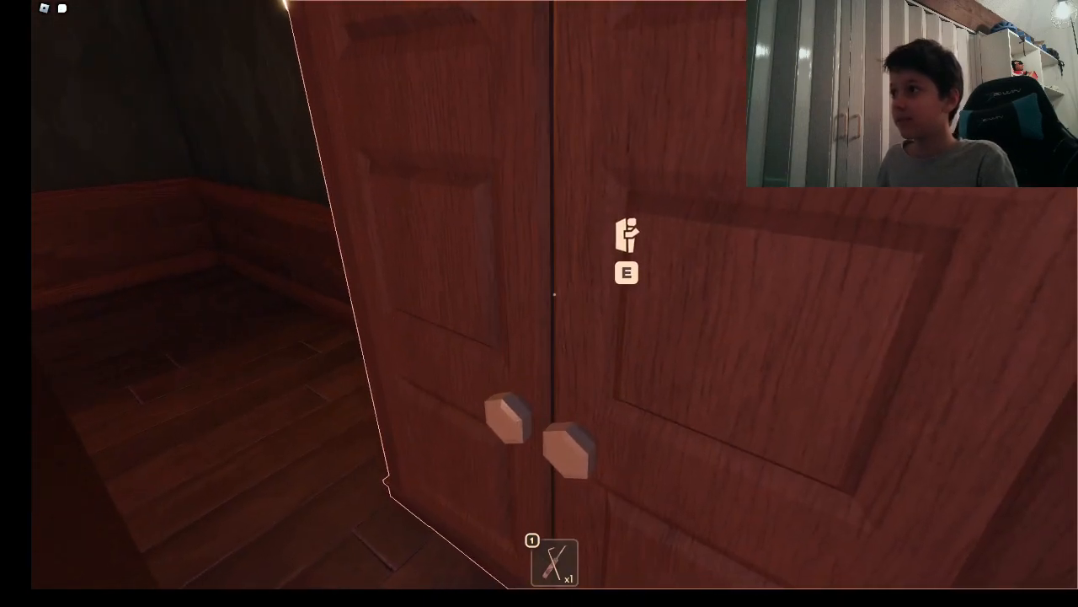
- Hide in the wardrobe, then walk forward through the dark rooms to the lit hall
key(e)
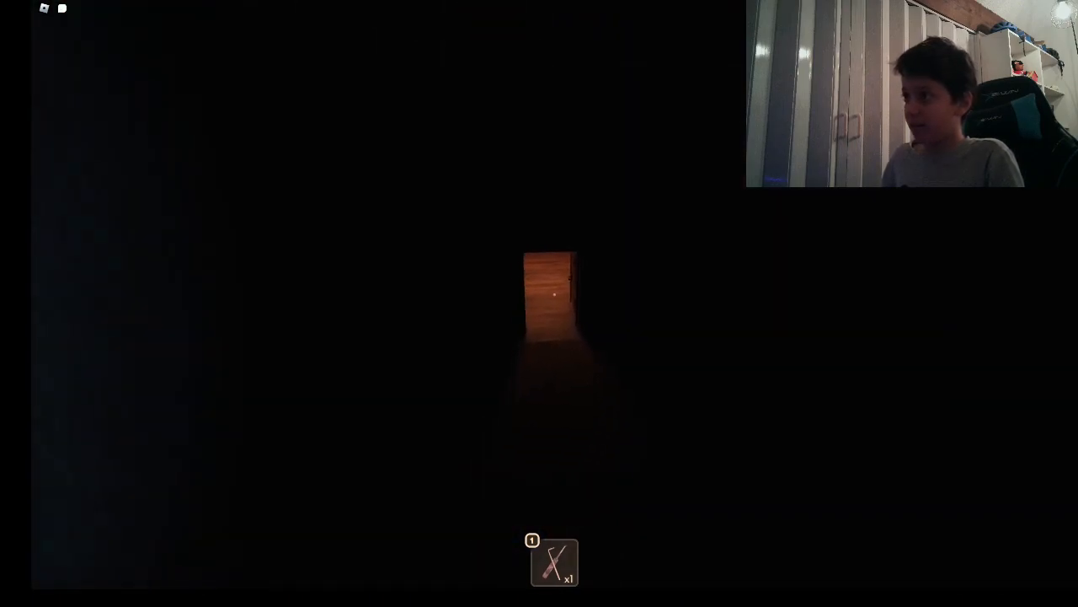
key(w)
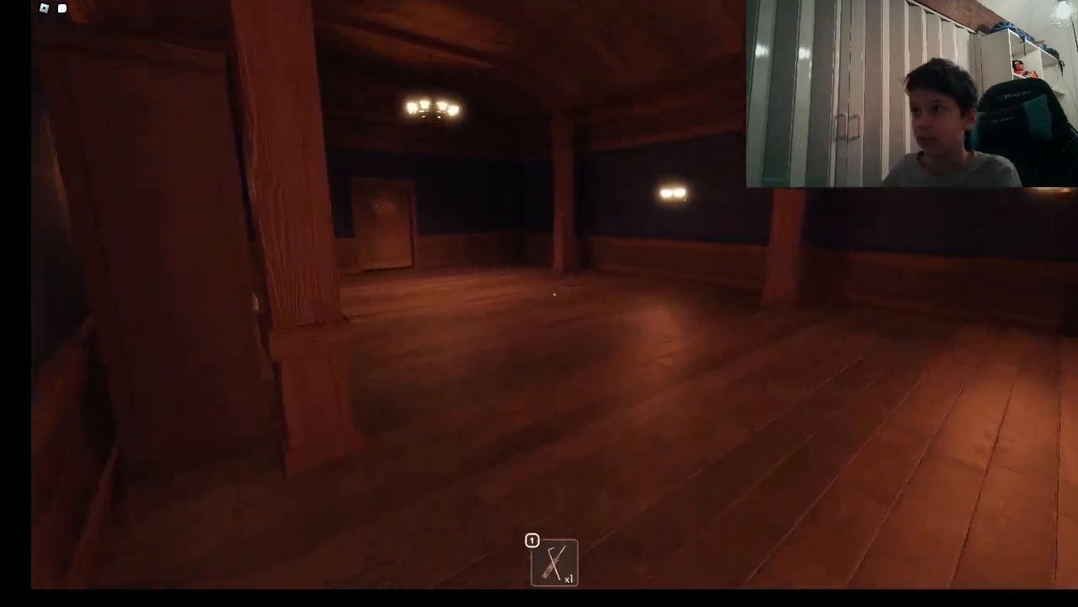
mouse_move(539, 303)
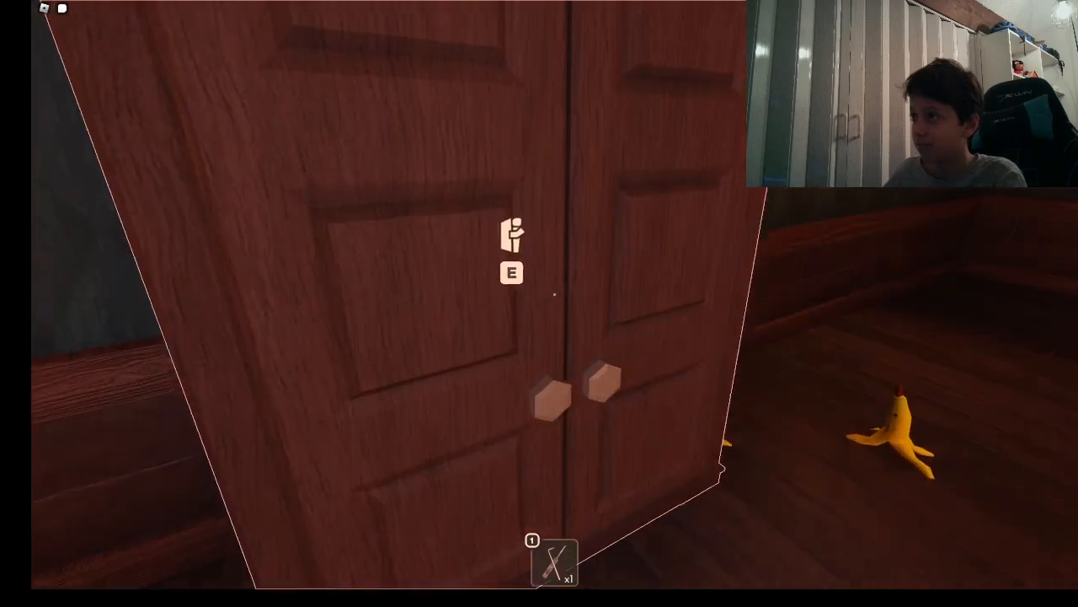
- Hide in a wardrobe and search a wooden drawer while playing on until Rush kills you at door 16
key(e)
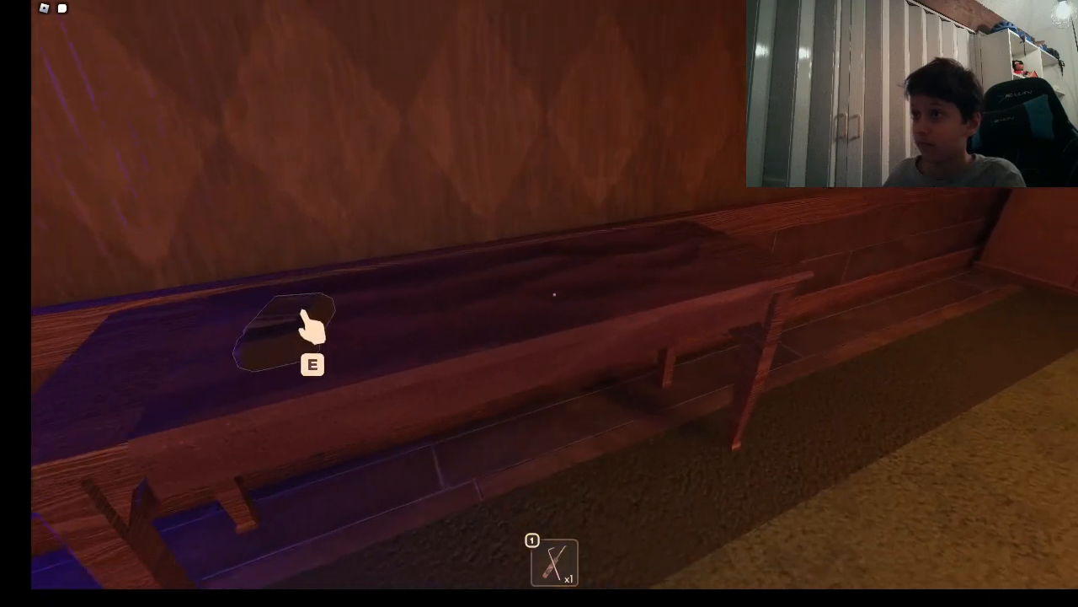
key(e)
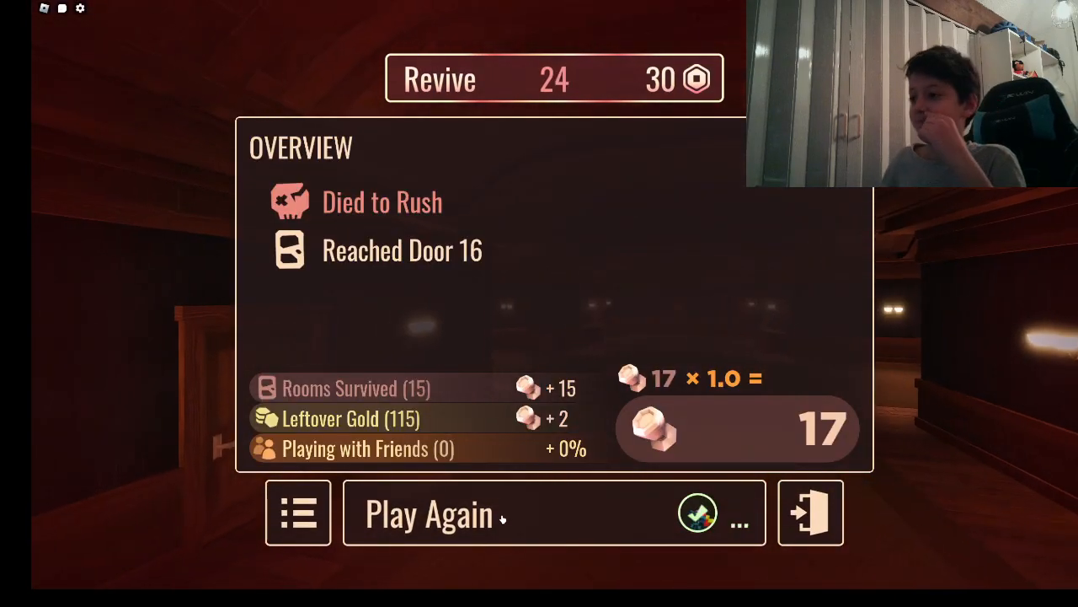
- Choose Play Again after dying to Rush, bringing up the pre-run shop for a fresh run
click(428, 514)
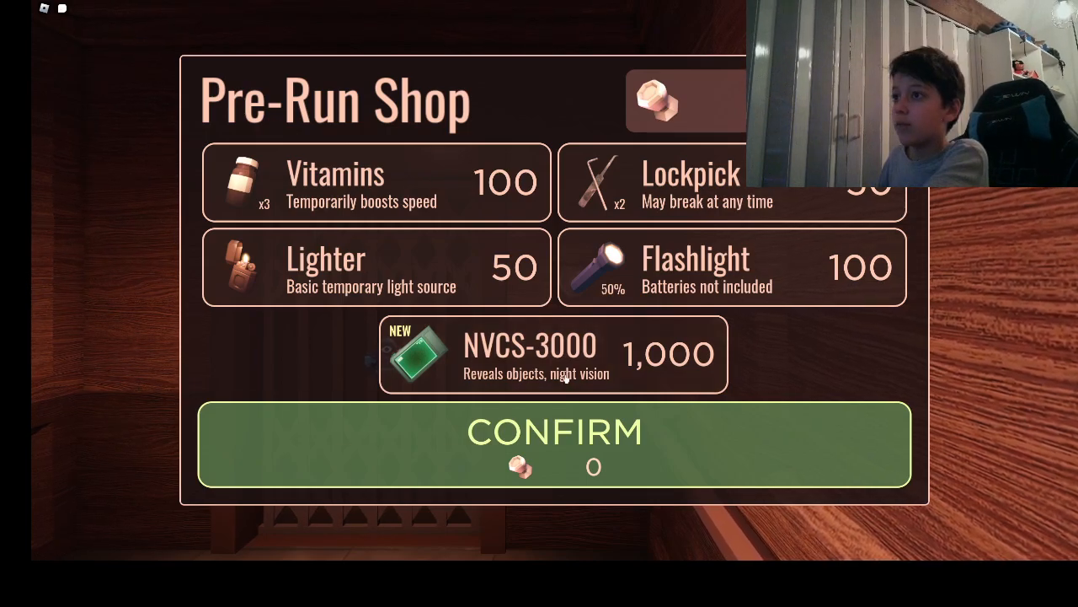
- Try buying the out-of-stock NVCS-3000 three times, then confirm the shop with nothing bought
click(552, 353)
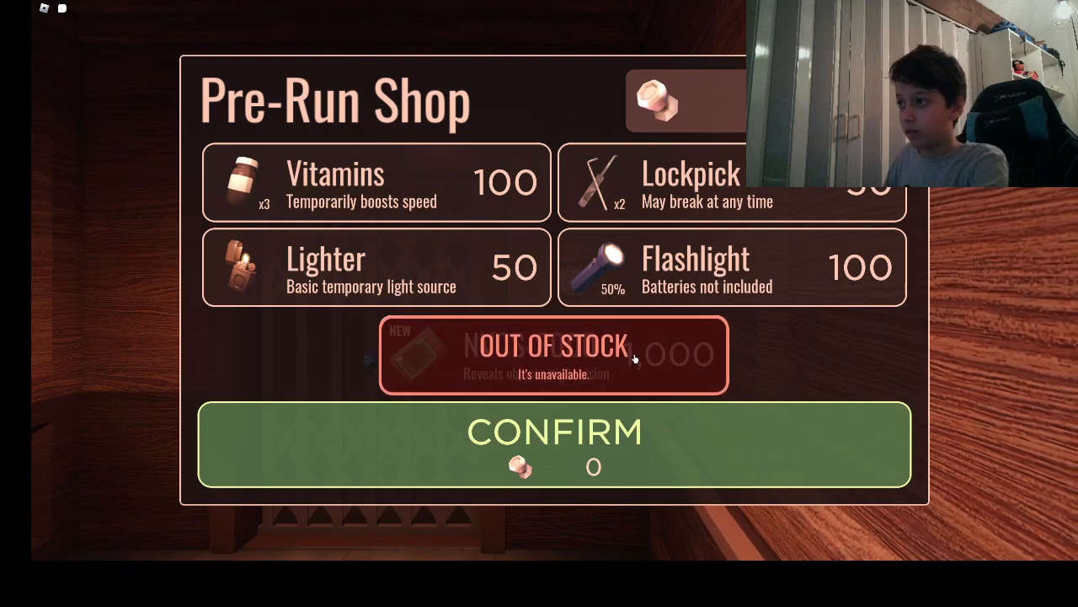
click(553, 354)
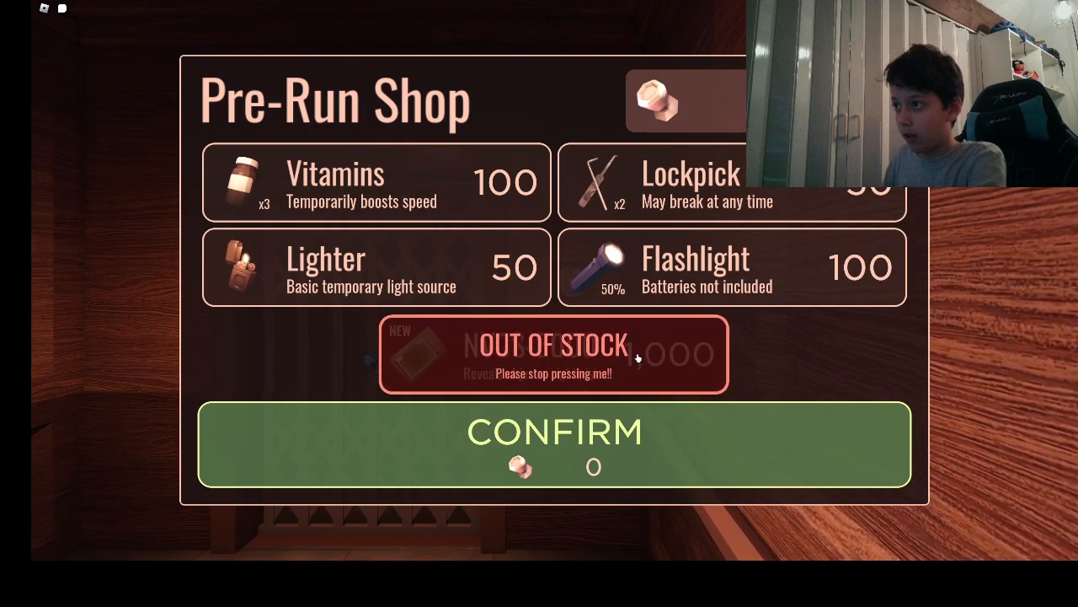
click(553, 354)
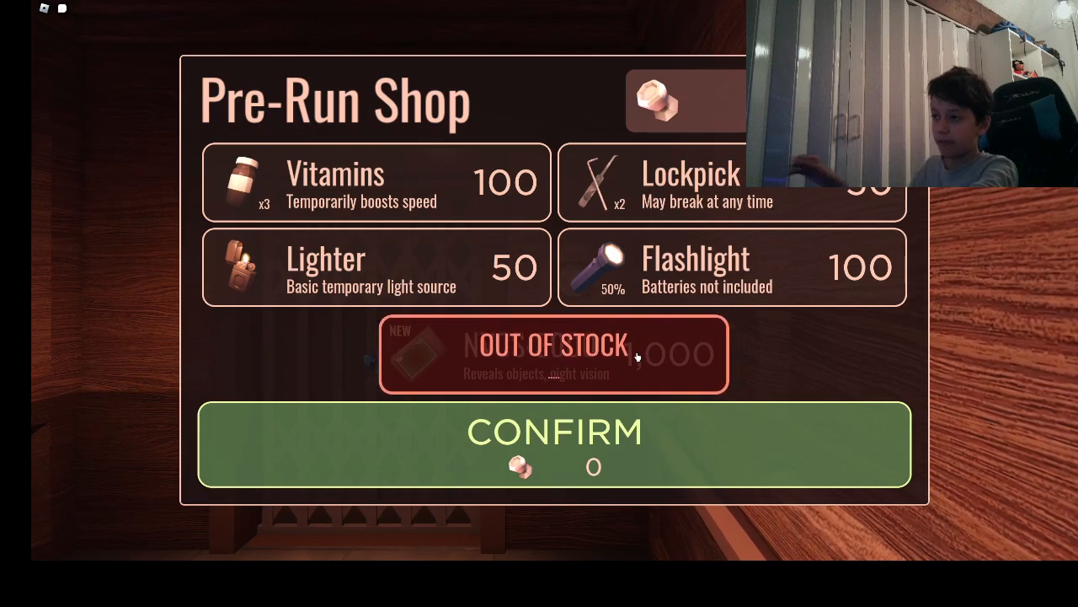
click(552, 445)
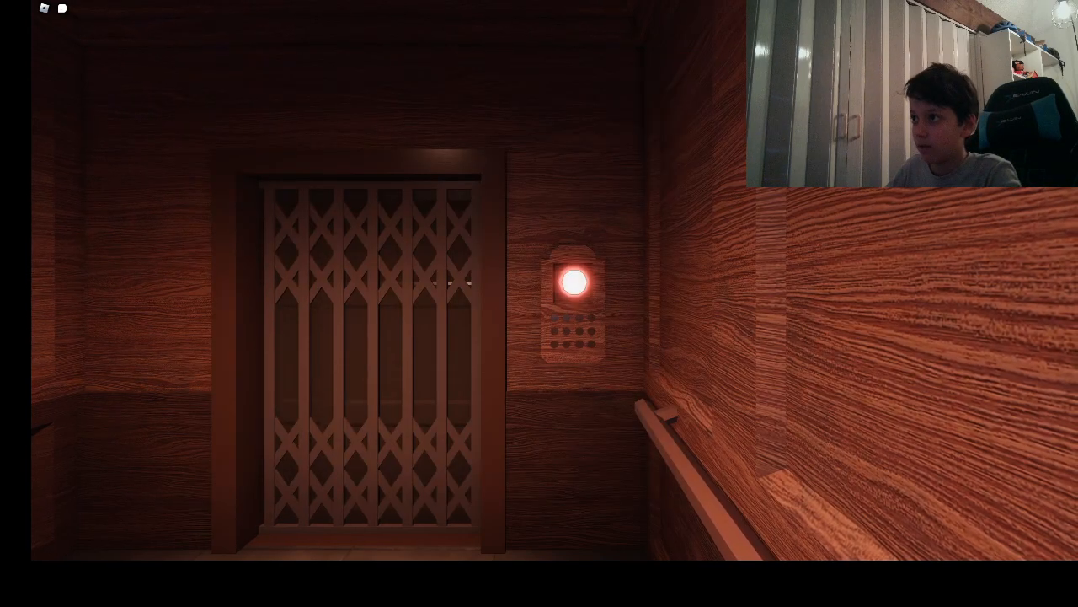